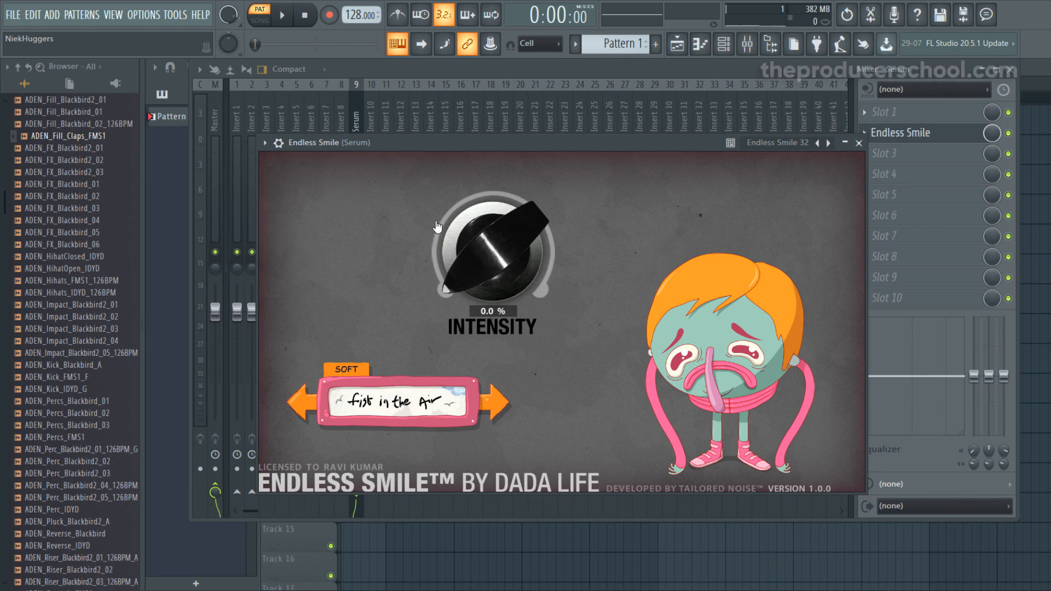
pyautogui.moveTo(438, 191)
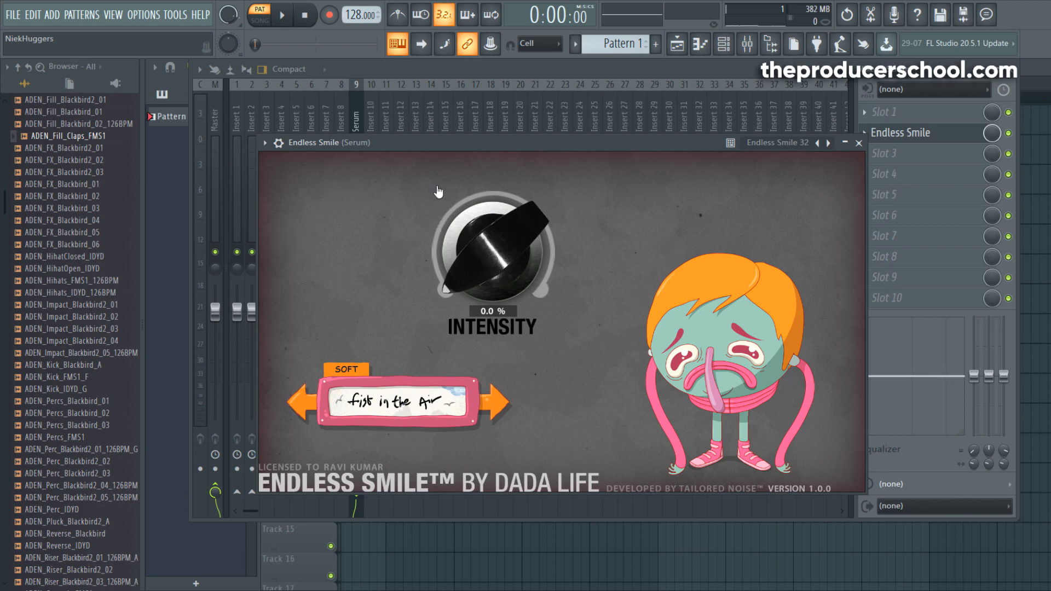
pyautogui.moveTo(436, 196)
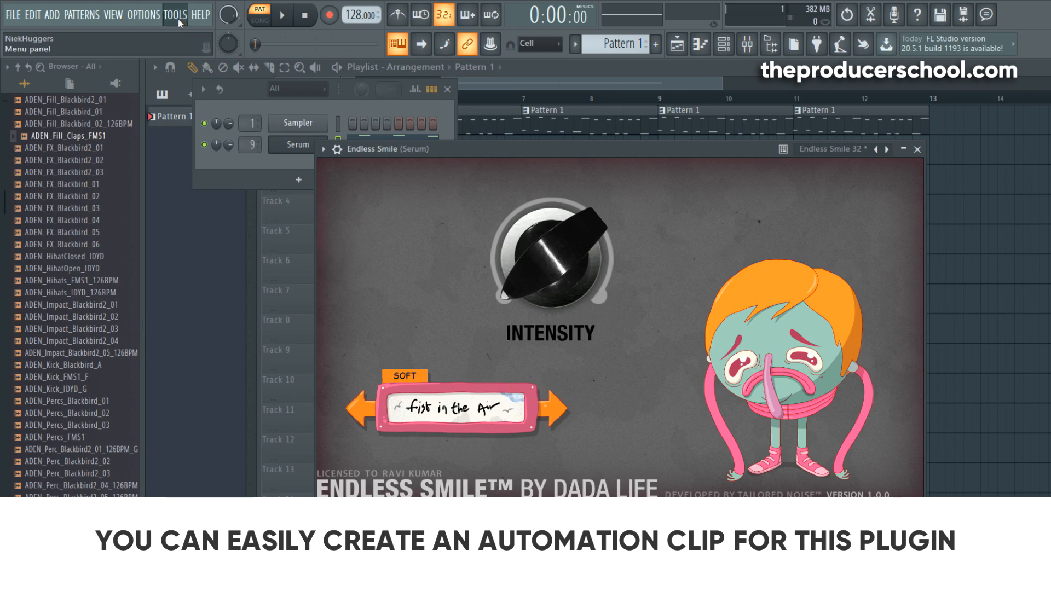
pyautogui.moveTo(392, 267)
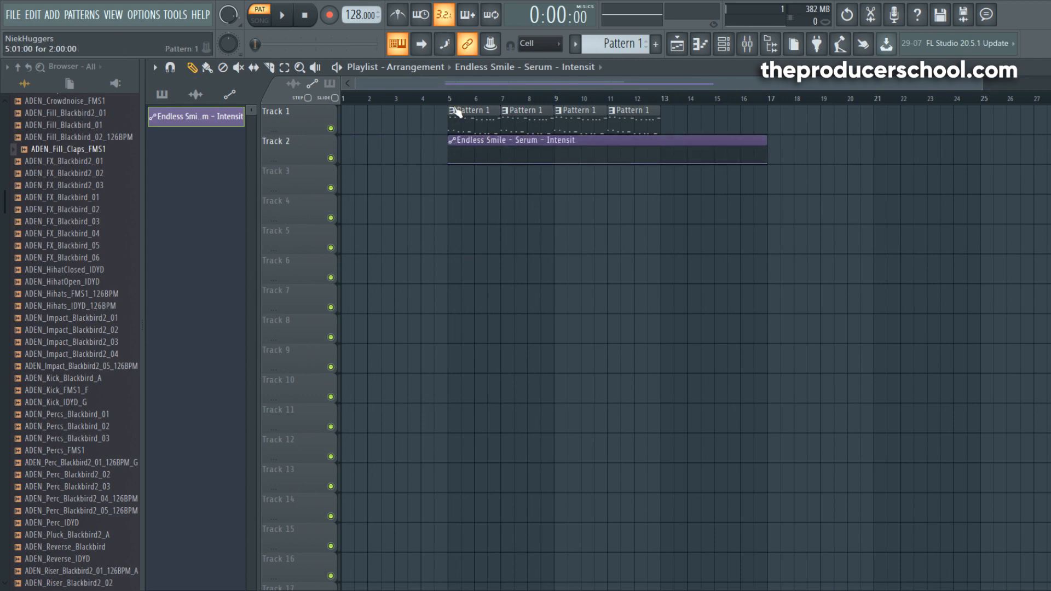
# Play the arrangement from bar 5 to hear the Endless Smile intensity sweep.
pyautogui.click(280, 14)
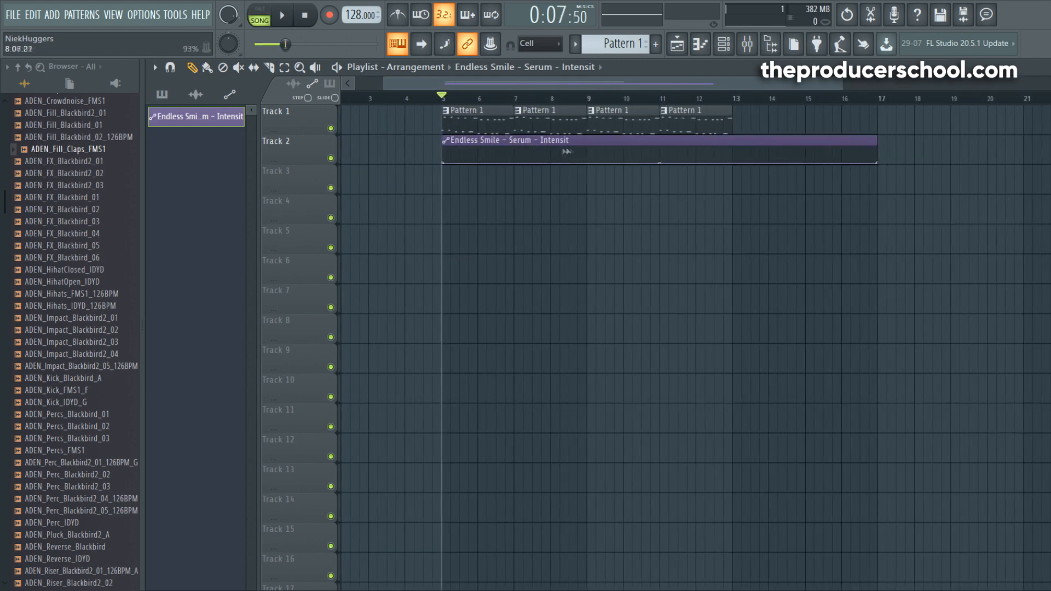
pyautogui.moveTo(631, 141)
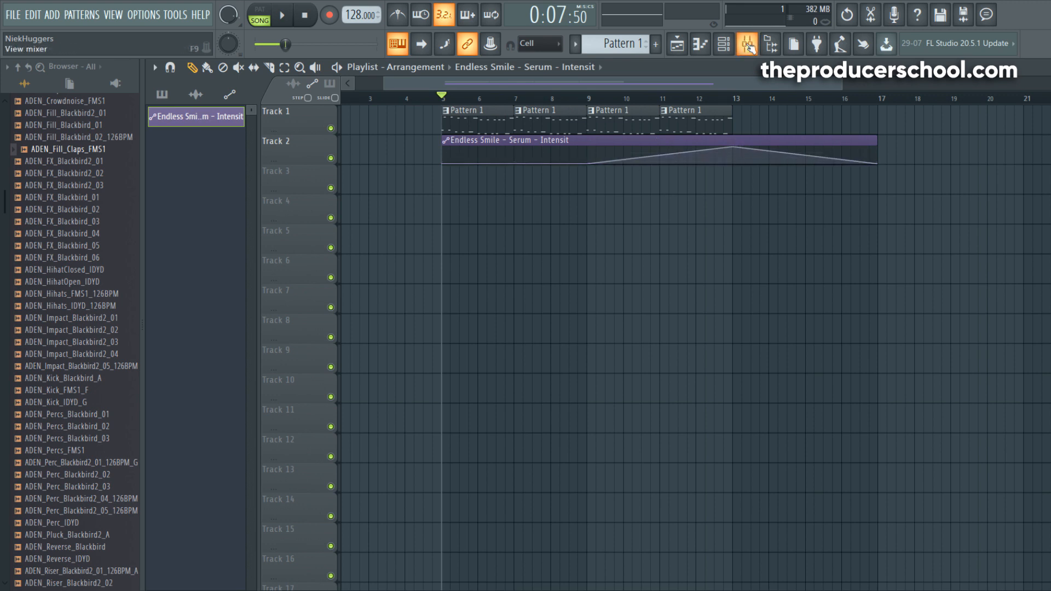
pyautogui.click(746, 44)
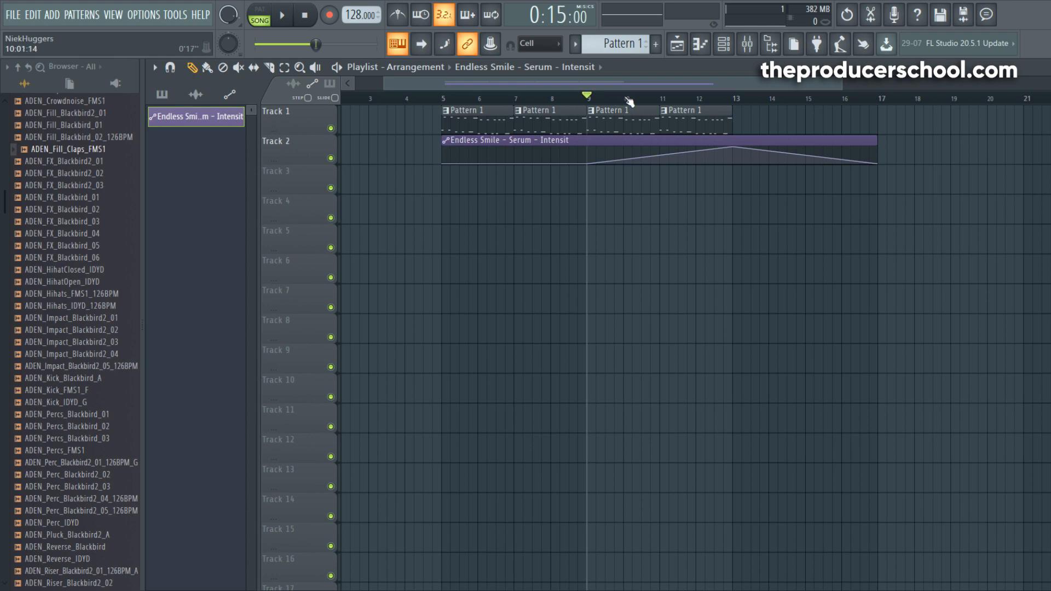
pyautogui.click(281, 14)
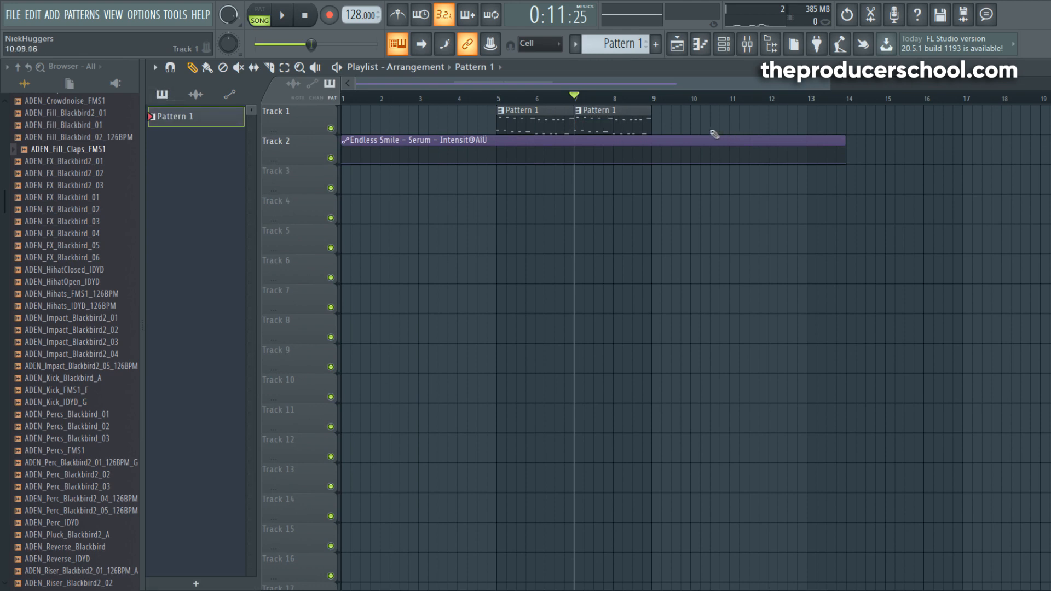
# Zoom in on Track 1, shorten the last Pattern 1 clip, and play it back.
pyautogui.click(670, 119)
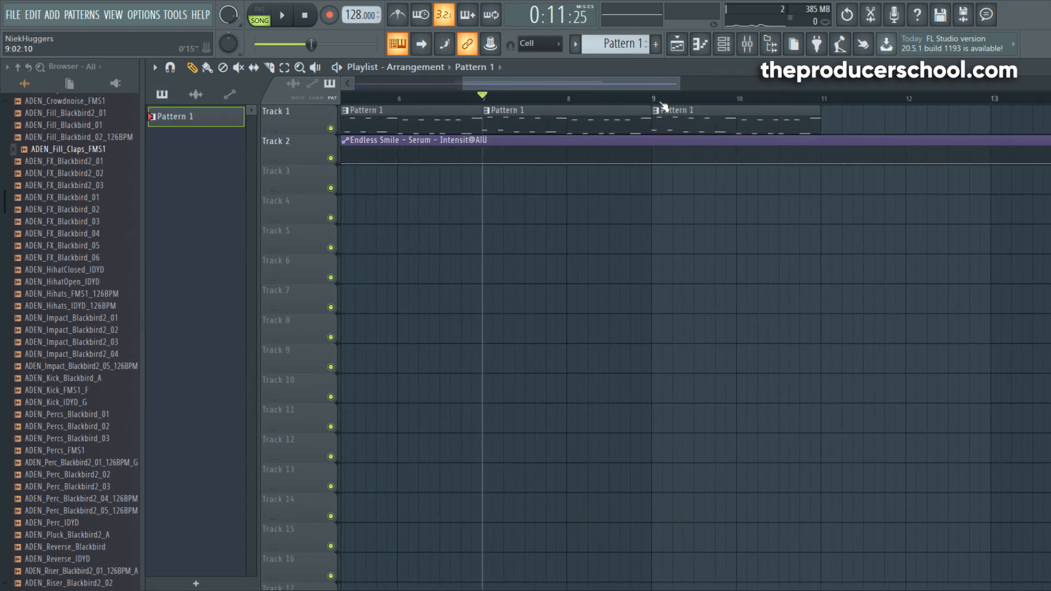
pyautogui.click(651, 96)
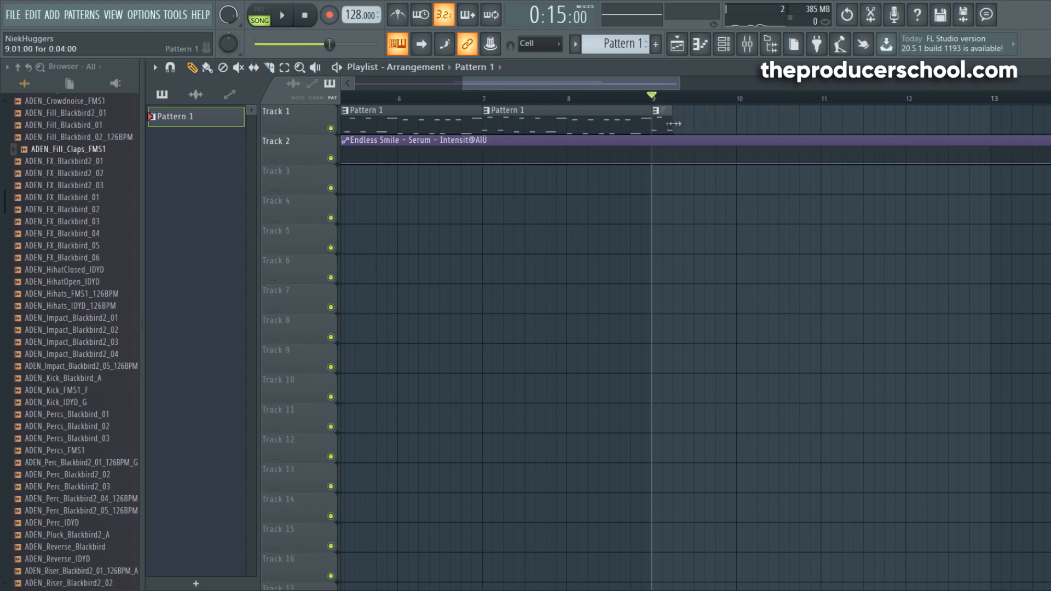
pyautogui.click(281, 14)
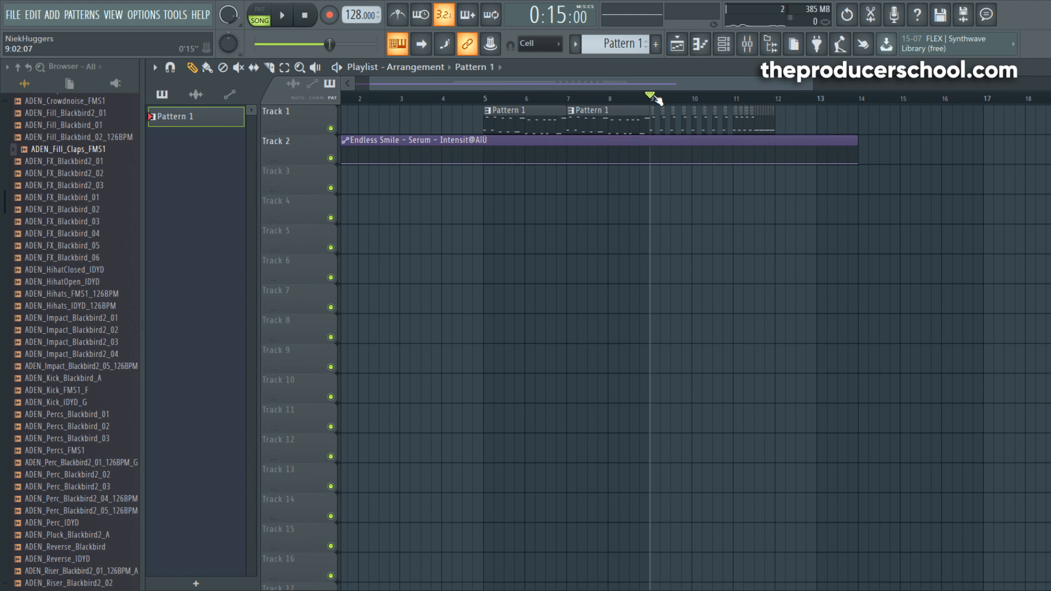
pyautogui.moveTo(723, 44)
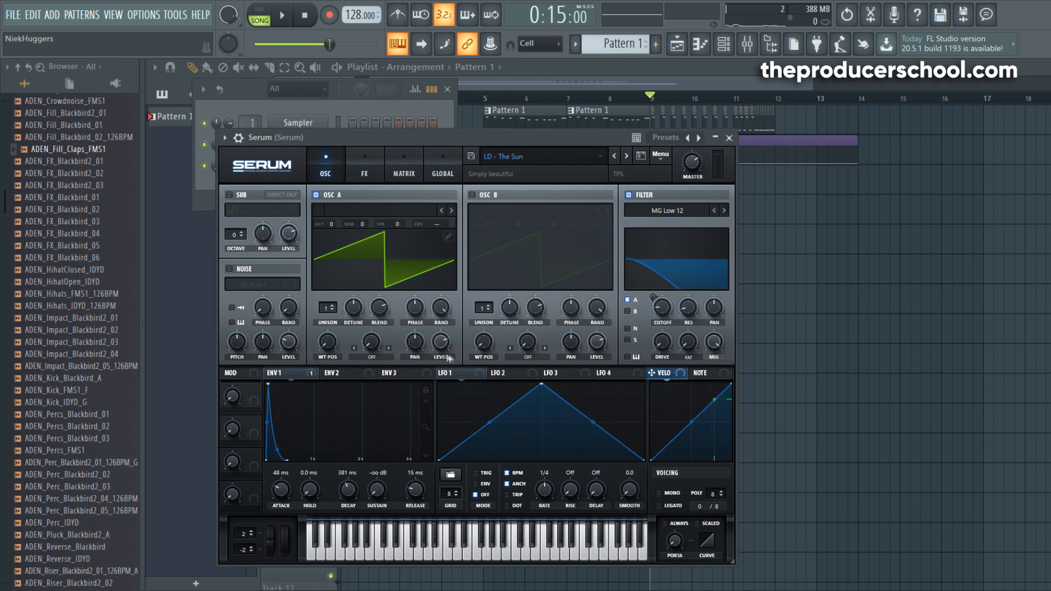
pyautogui.moveTo(309, 456)
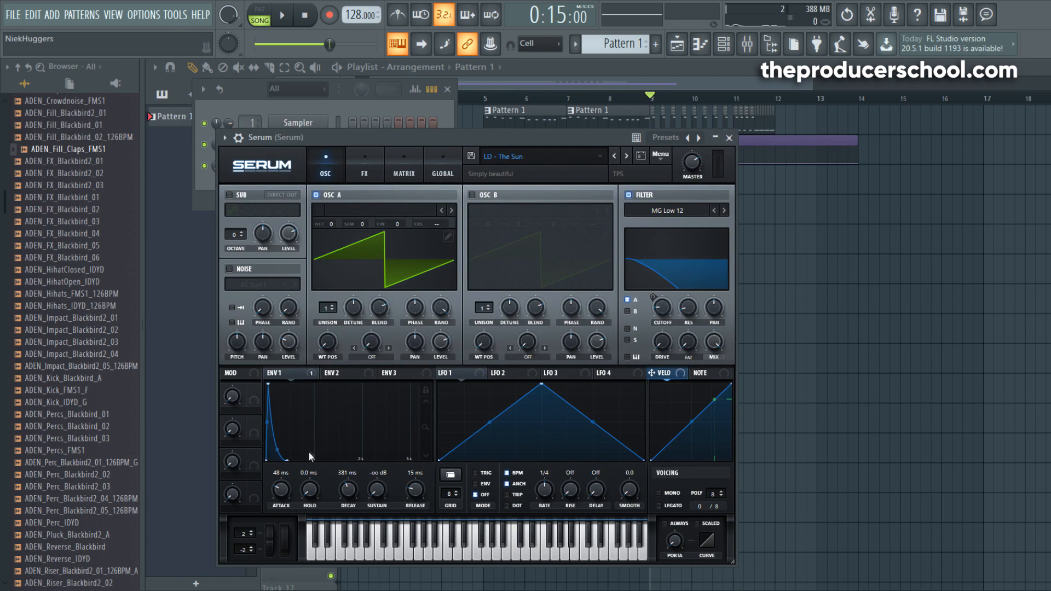
pyautogui.moveTo(299, 525)
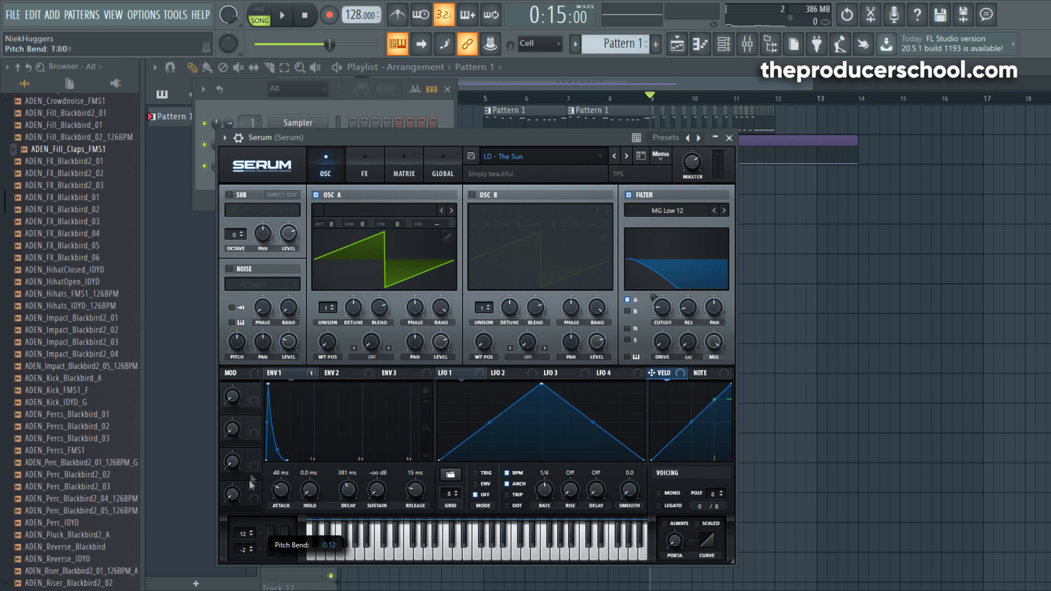
# Set the pitch-bend range box beside Serum's keyboard to 12.
pyautogui.click(192, 68)
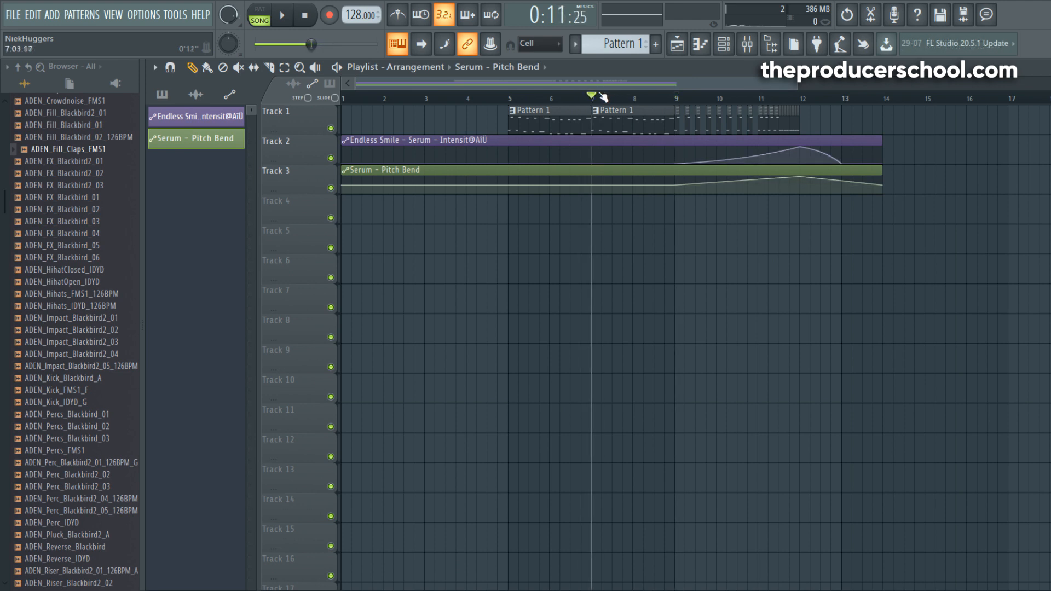
# Play the build to hear the Serum pitch-bend automation peaking at bar 12.
pyautogui.click(281, 14)
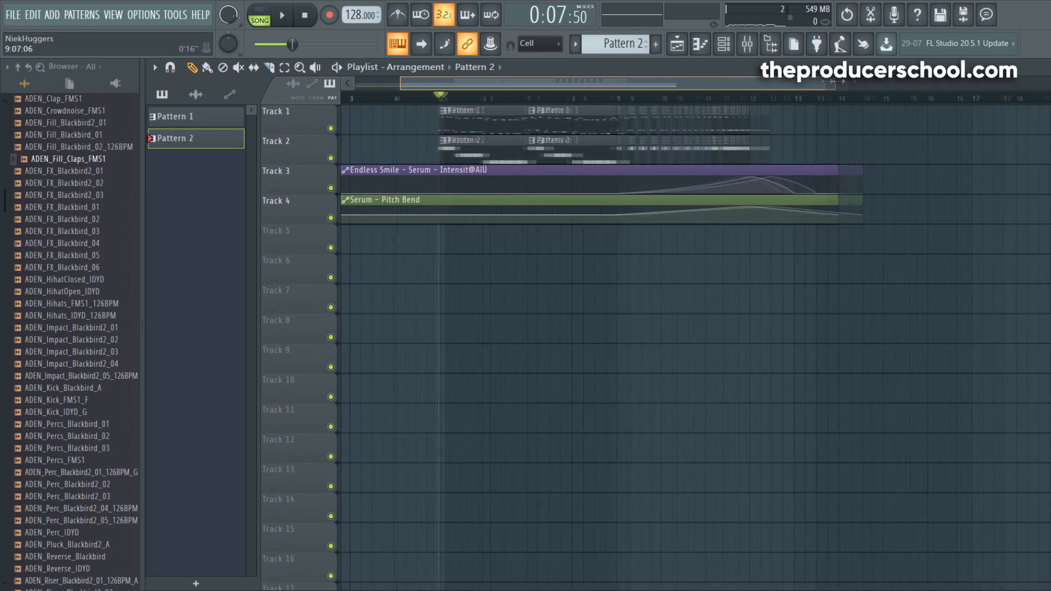
pyautogui.moveTo(768, 44)
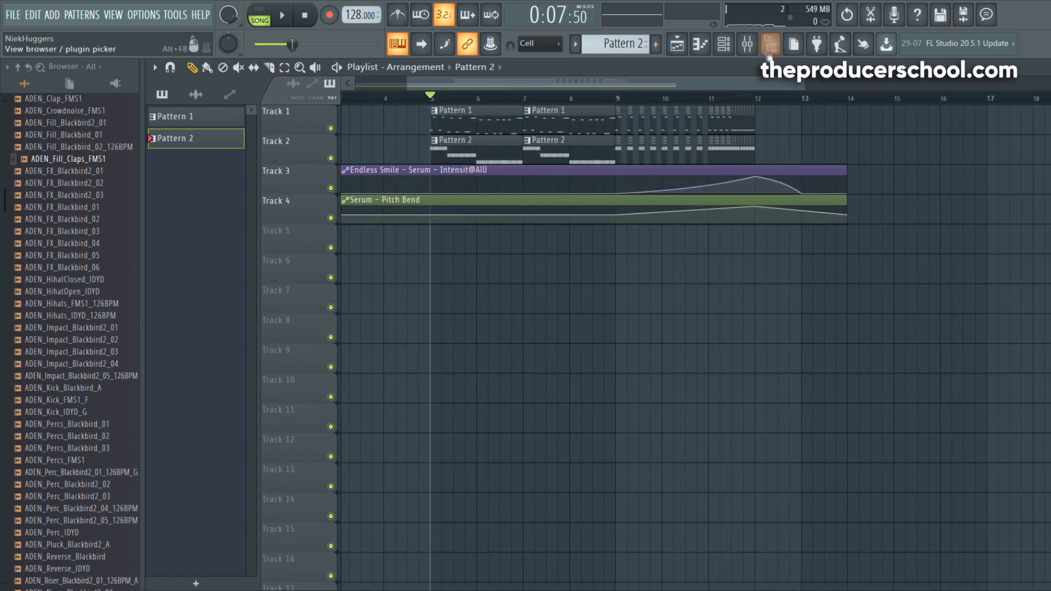
# Bring up the mixer for the Serum channel.
pyautogui.click(770, 44)
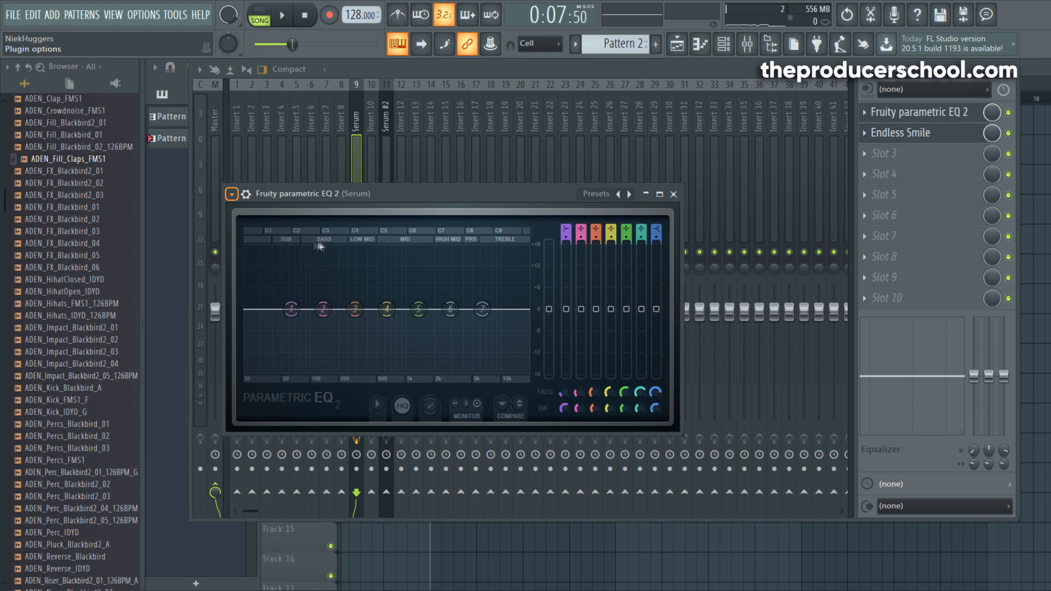
pyautogui.moveTo(409, 274)
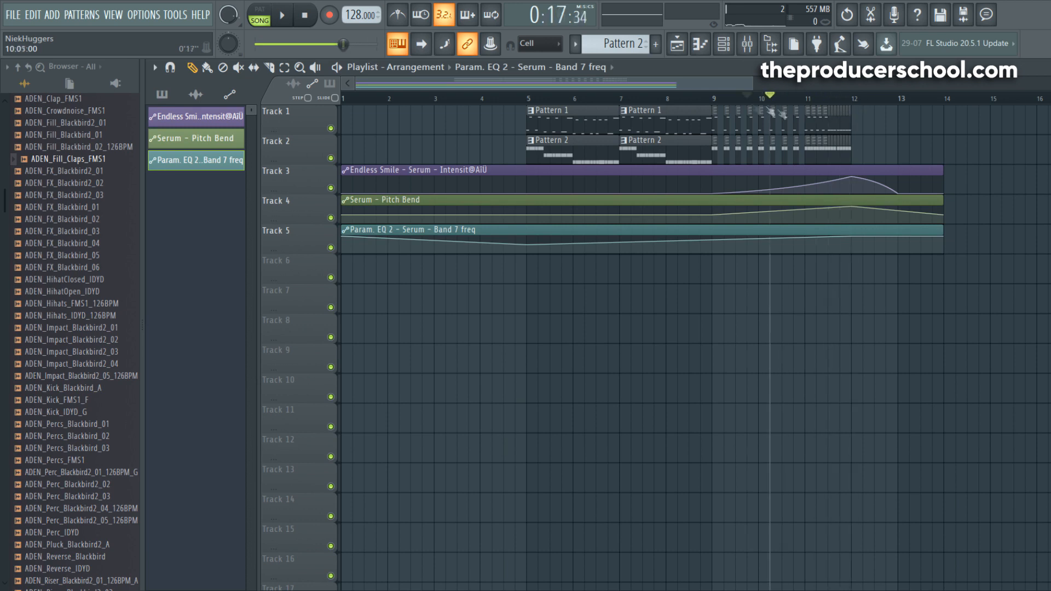
pyautogui.click(525, 95)
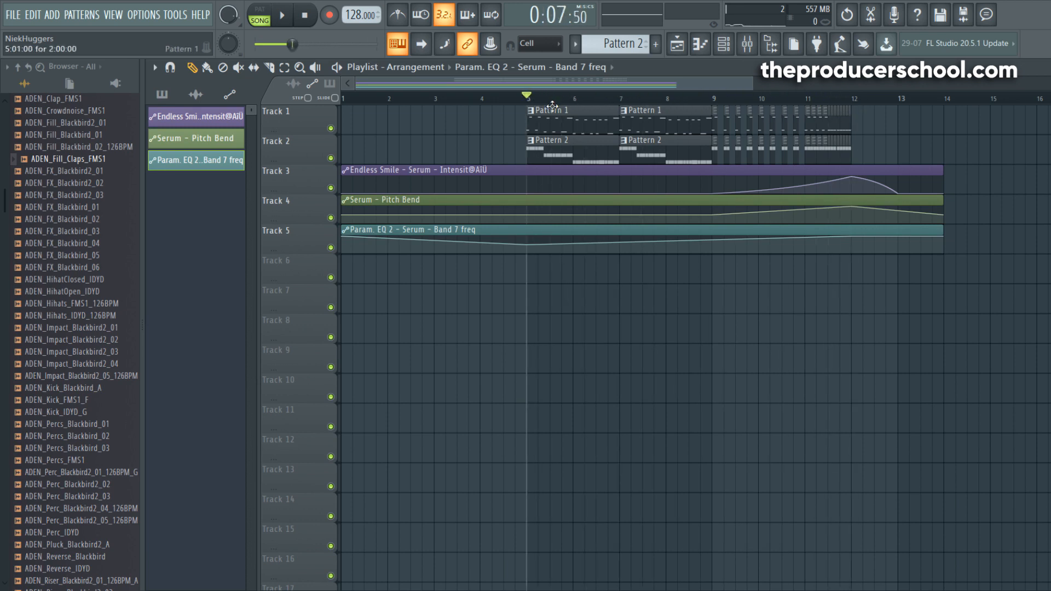
pyautogui.click(281, 14)
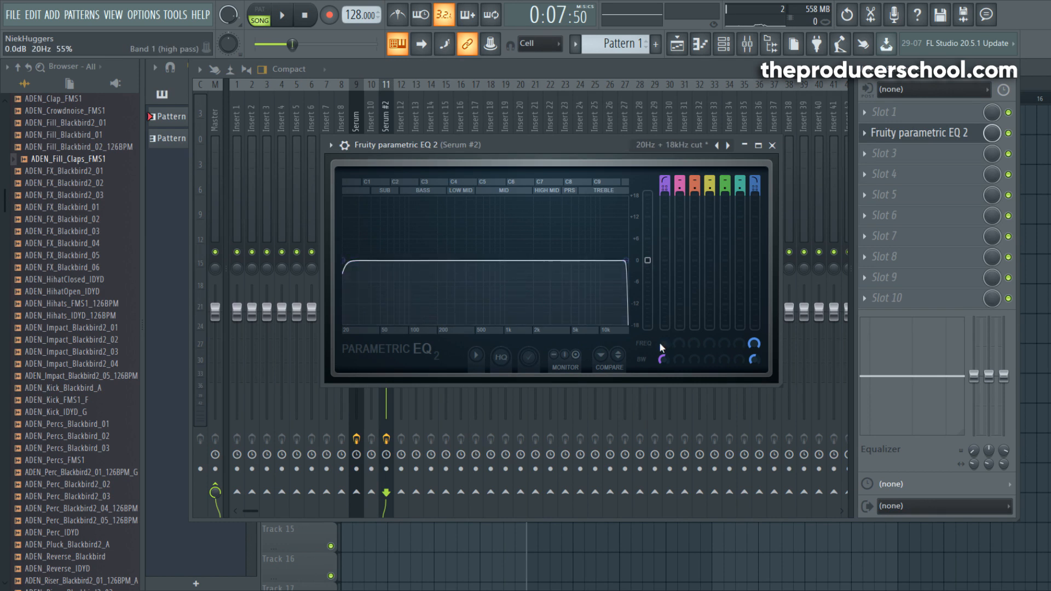
pyautogui.moveTo(672, 349)
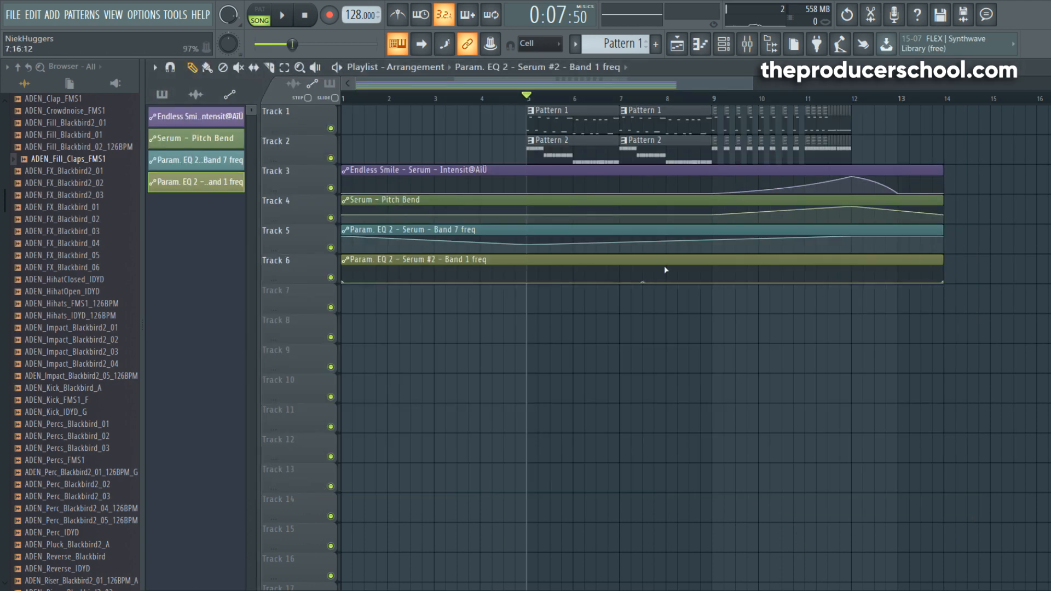
# Play the build to audition the FX and drum fill clips on Tracks 8–13.
pyautogui.click(281, 14)
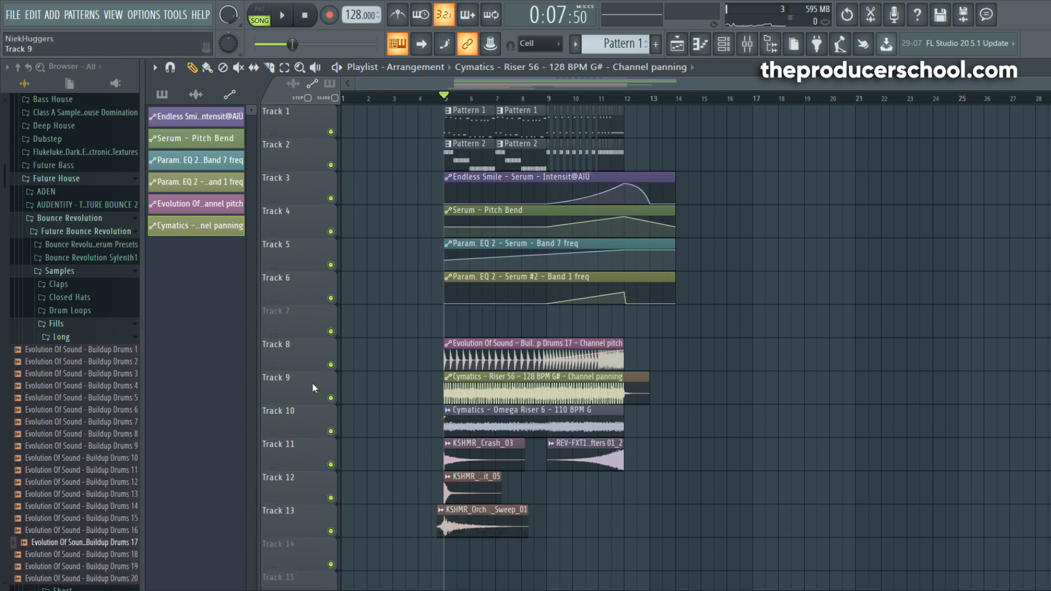
pyautogui.moveTo(331, 370)
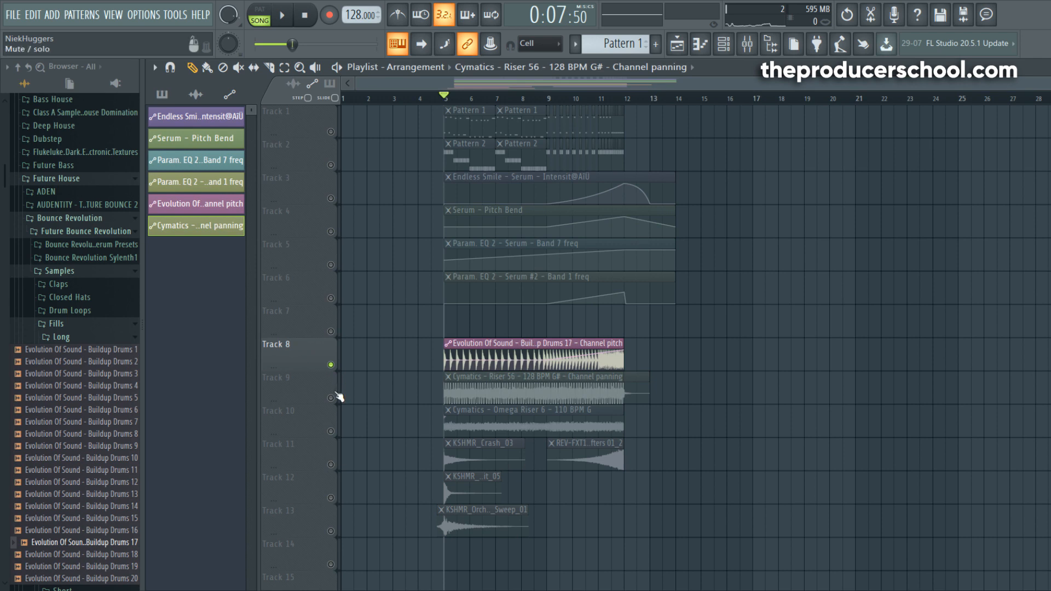
pyautogui.moveTo(499, 335)
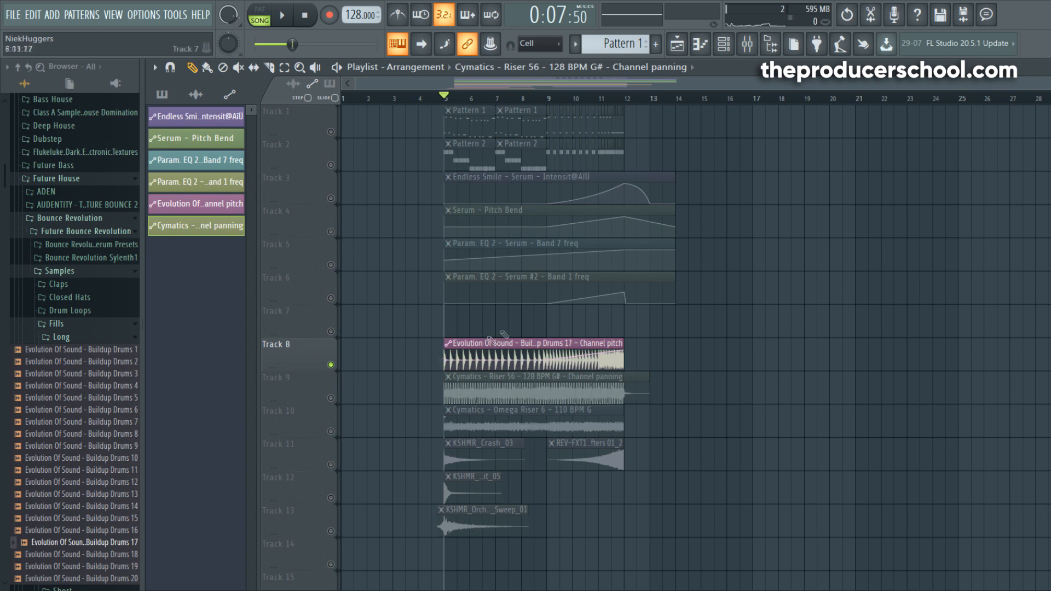
pyautogui.moveTo(532, 320)
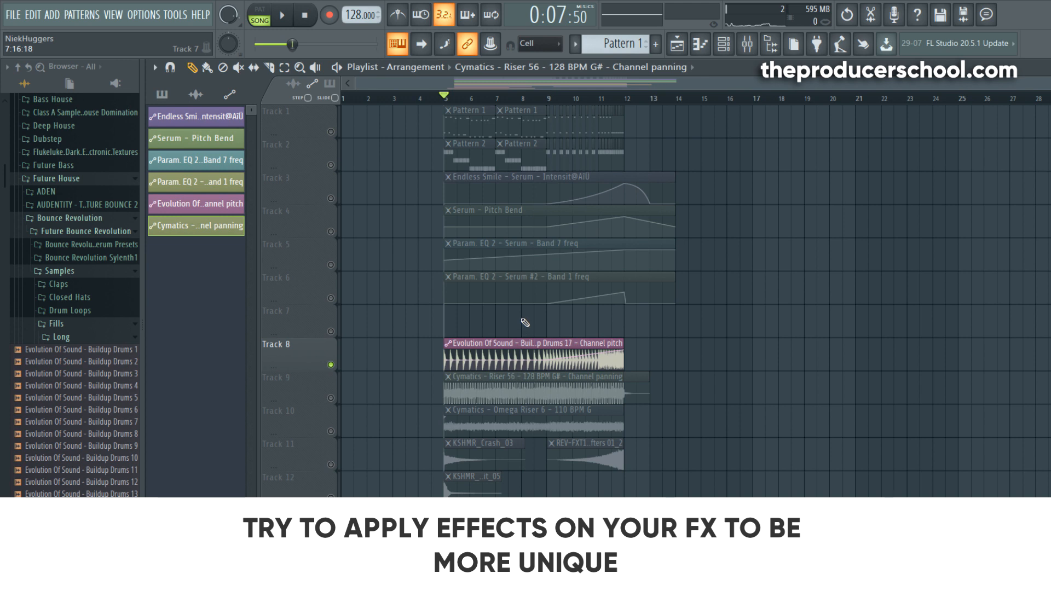
# Move the song position to around bar 9 for the soloed Track 8 drum fill.
pyautogui.click(547, 97)
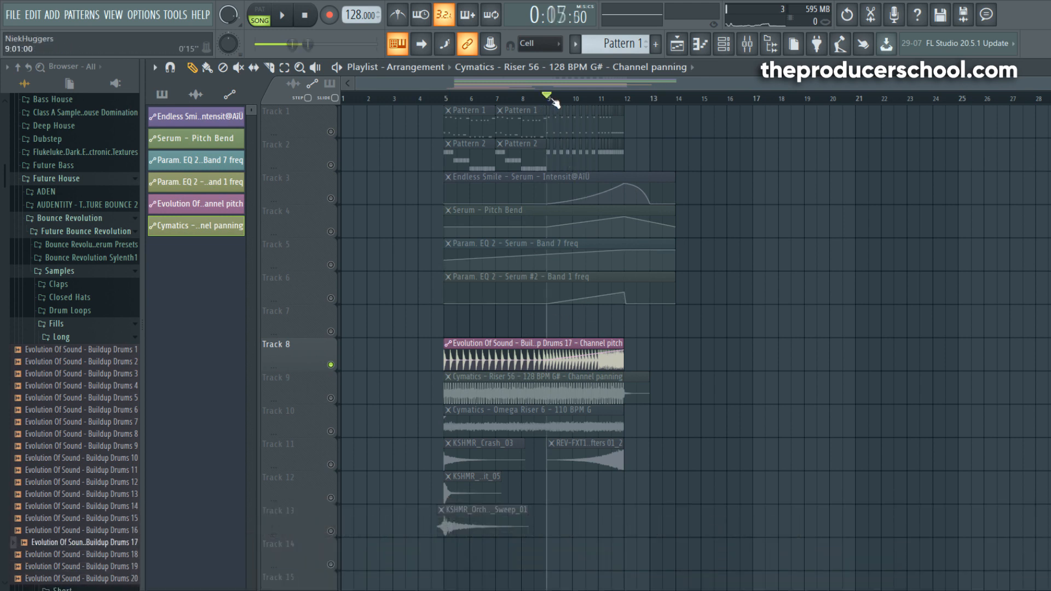
# Play the soloed drum fill, then solo the riser track and play again.
pyautogui.click(280, 14)
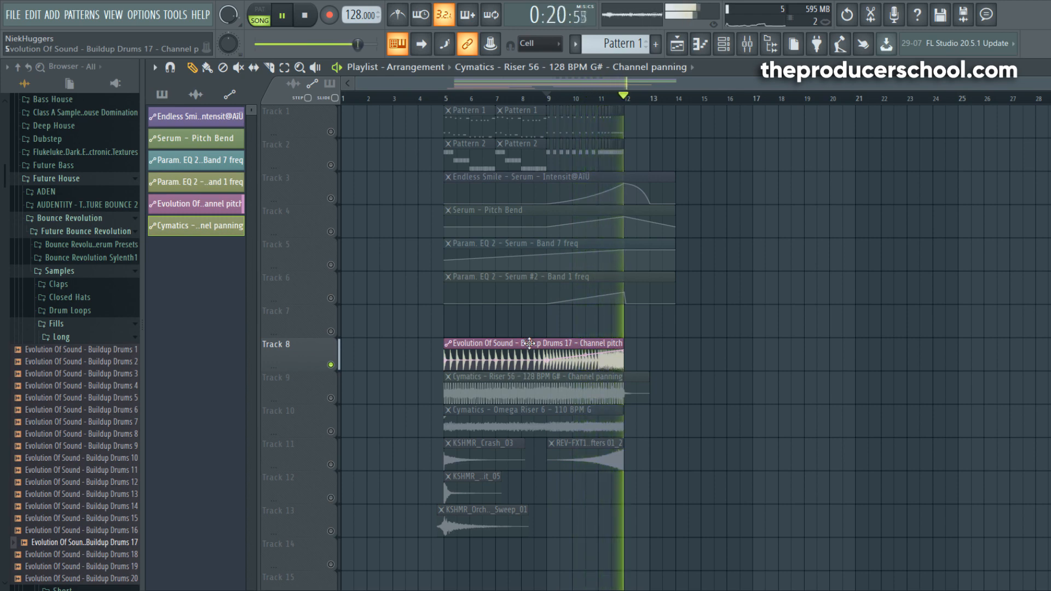
pyautogui.click(280, 15)
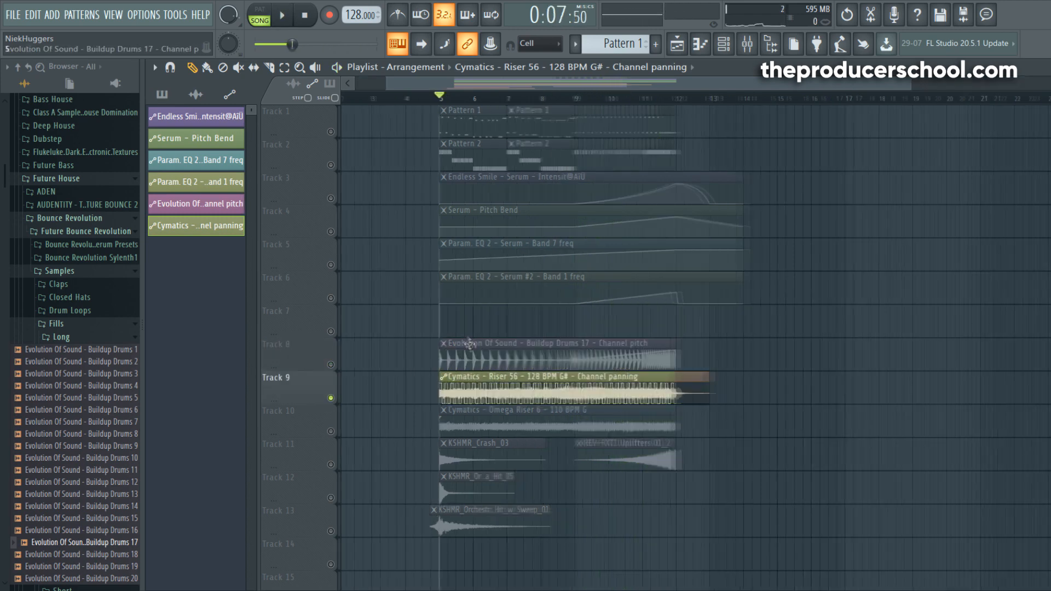
pyautogui.click(281, 14)
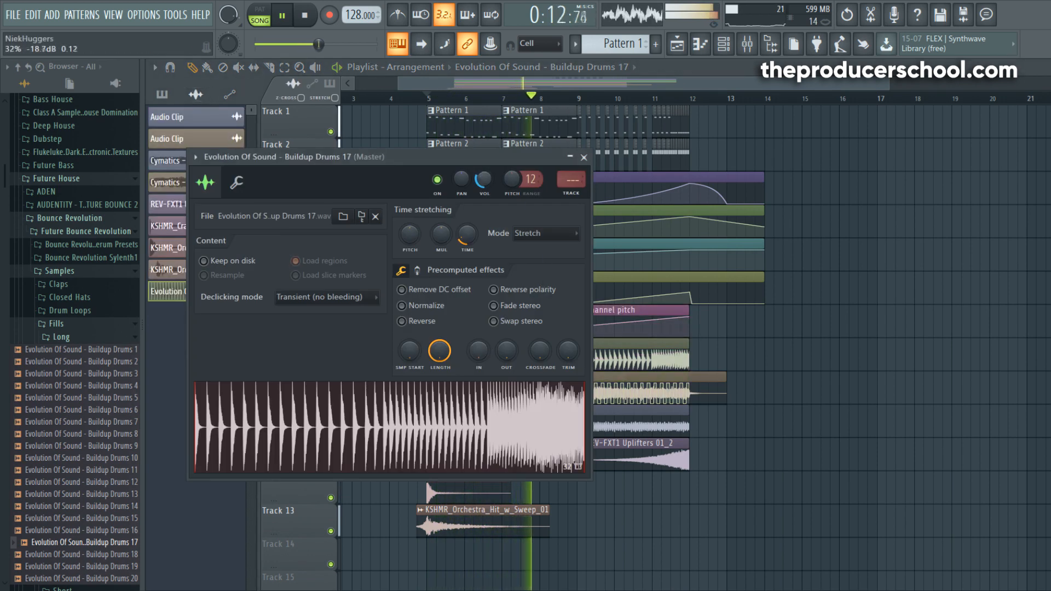
# Close the sample settings window and play back with all tracks audible.
pyautogui.click(583, 157)
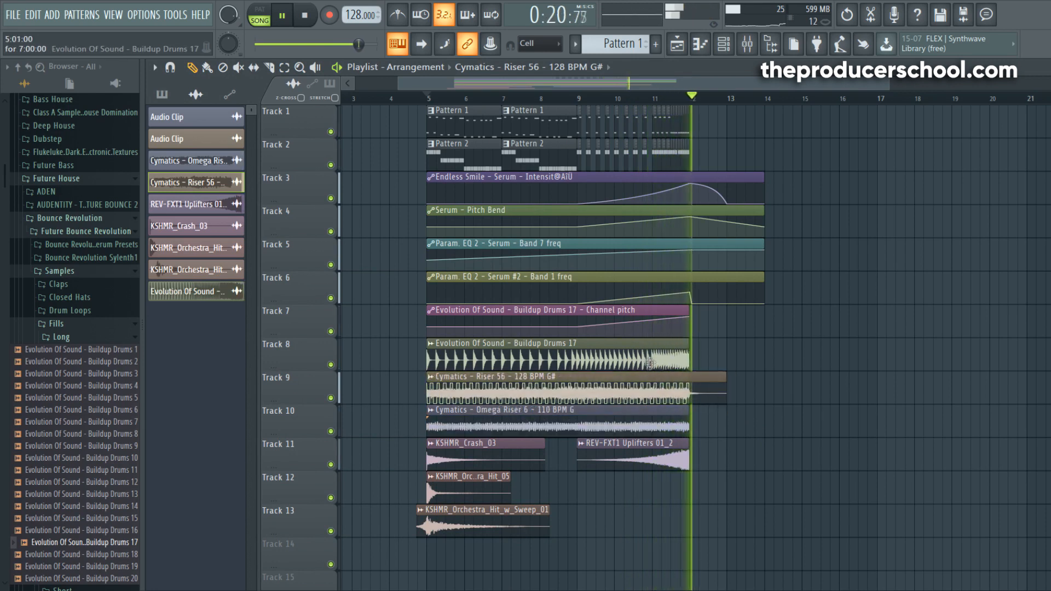
pyautogui.click(281, 15)
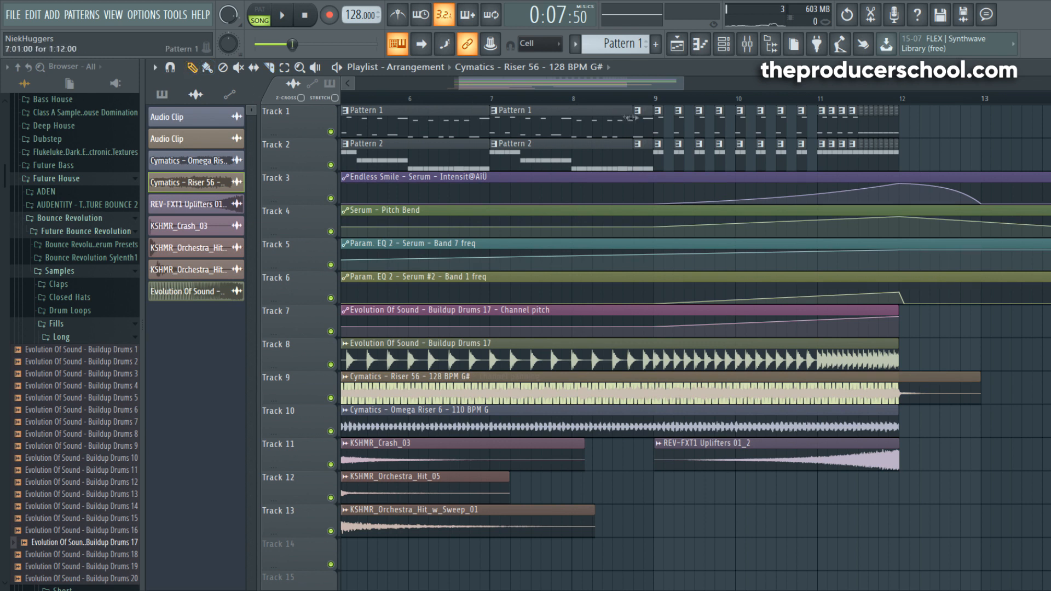
# Play the build-up and split the drum and riser clips mid-build.
pyautogui.click(282, 14)
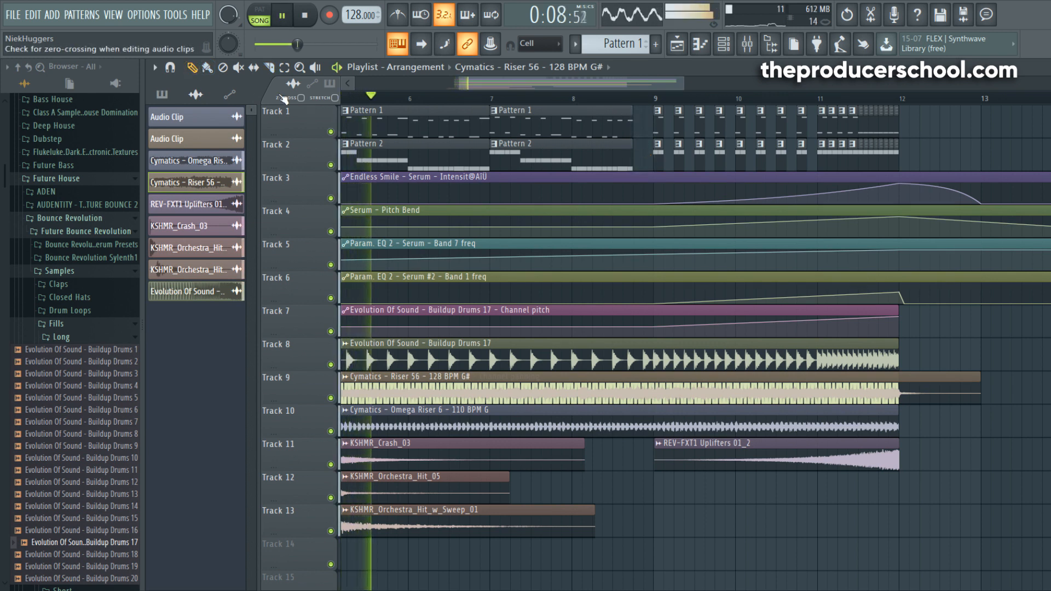
pyautogui.click(280, 15)
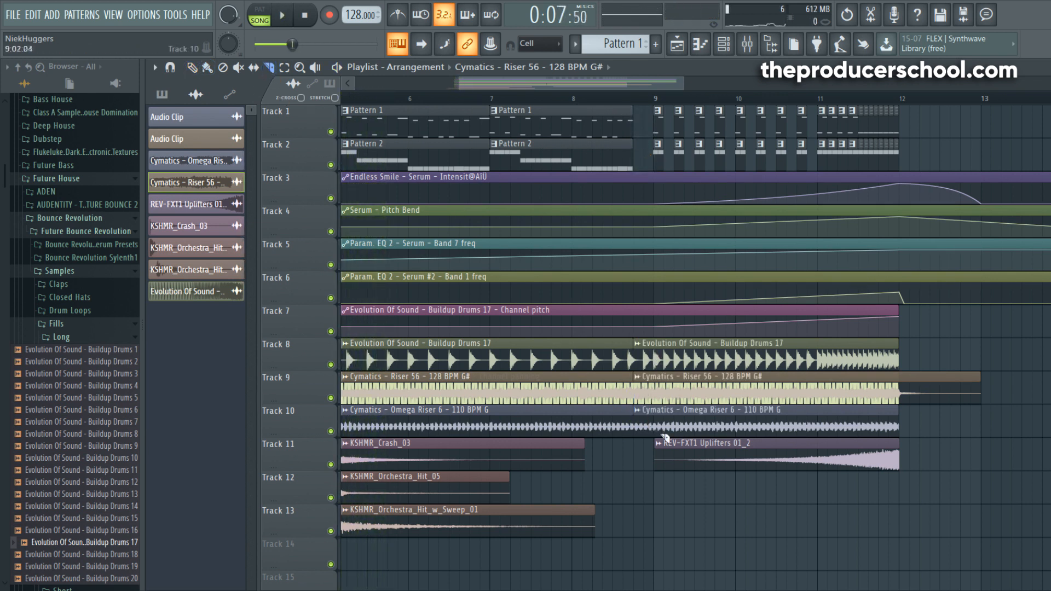
pyautogui.click(281, 14)
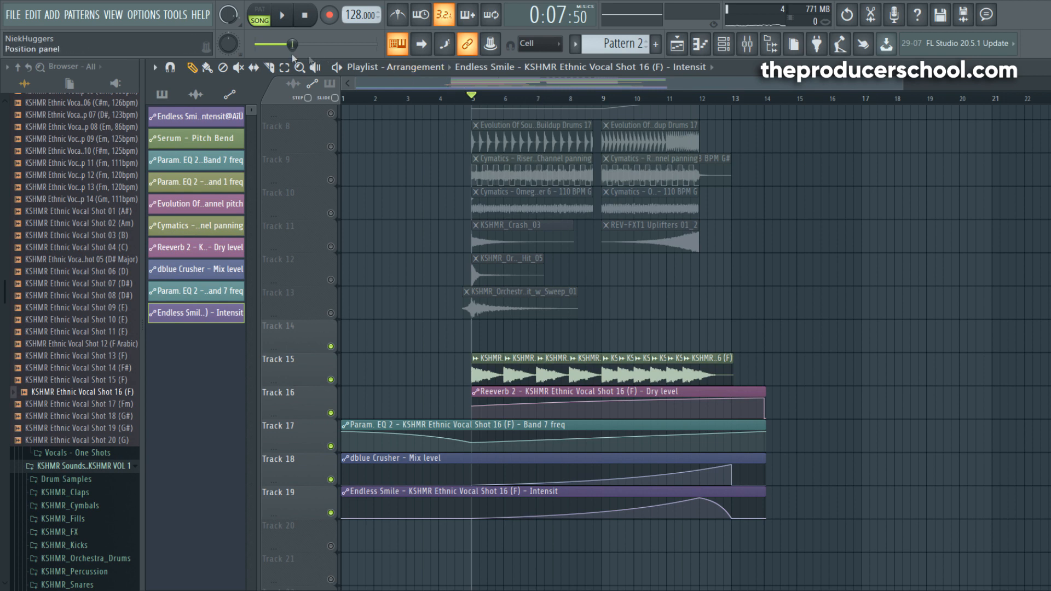
pyautogui.click(281, 14)
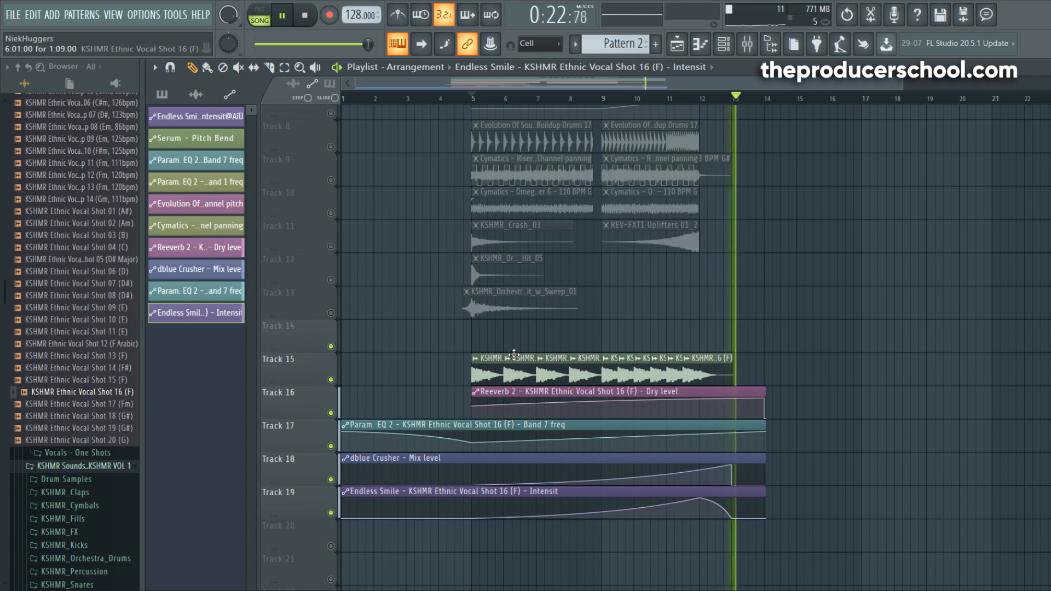
pyautogui.click(281, 14)
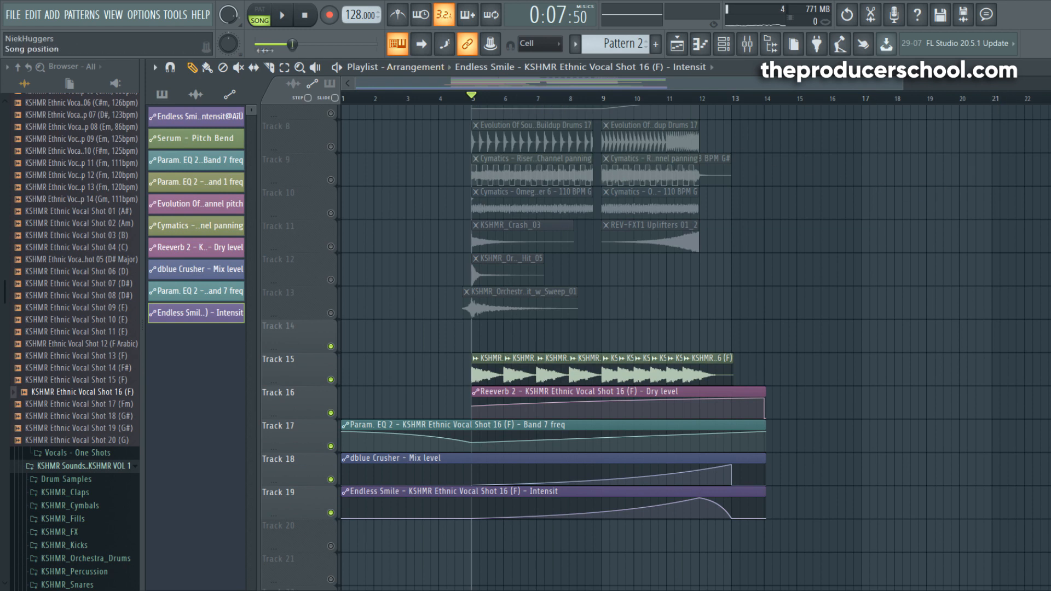
# Unmute the drum, riser, FX and vocal shot tracks, then play back and stop the build-up.
pyautogui.click(282, 14)
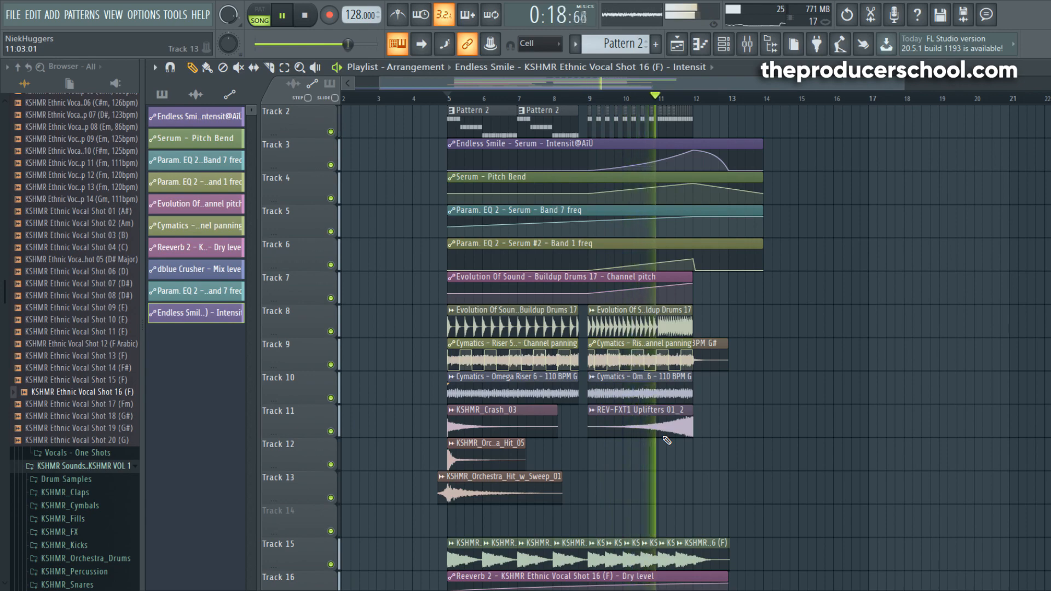
pyautogui.click(281, 15)
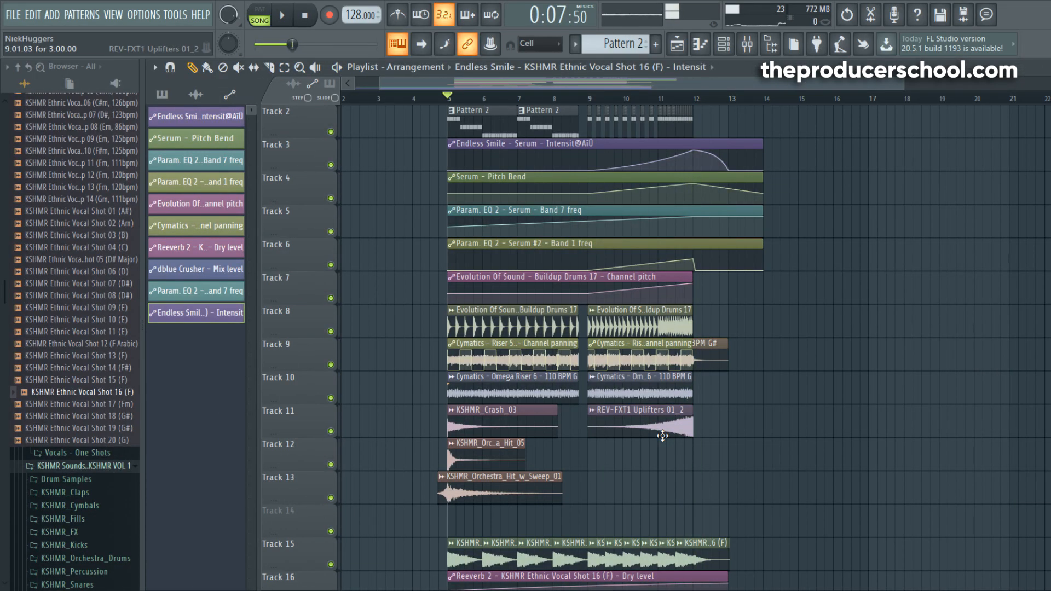